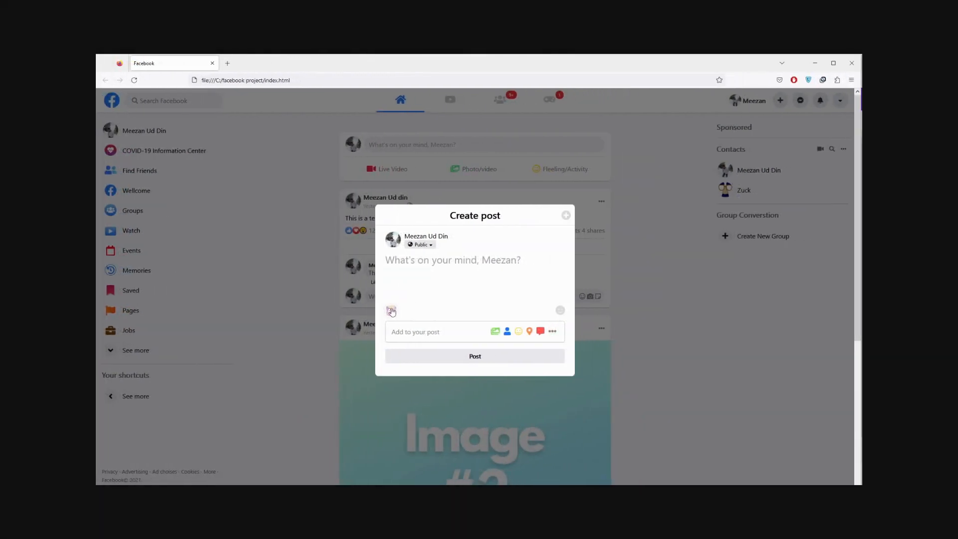
# Show the post background colours, close Create post, toggle the account menu, then bring up DevTools.
pyautogui.click(392, 311)
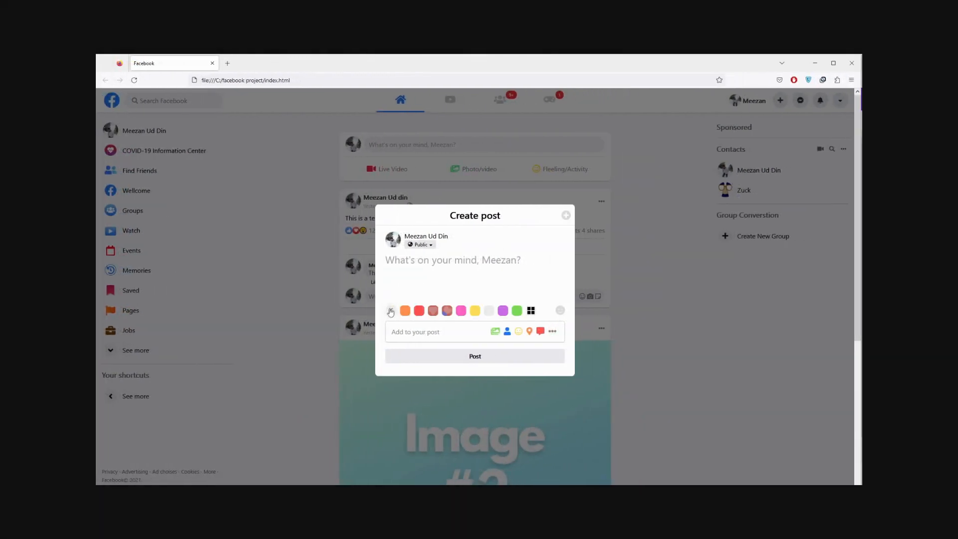
pyautogui.click(565, 215)
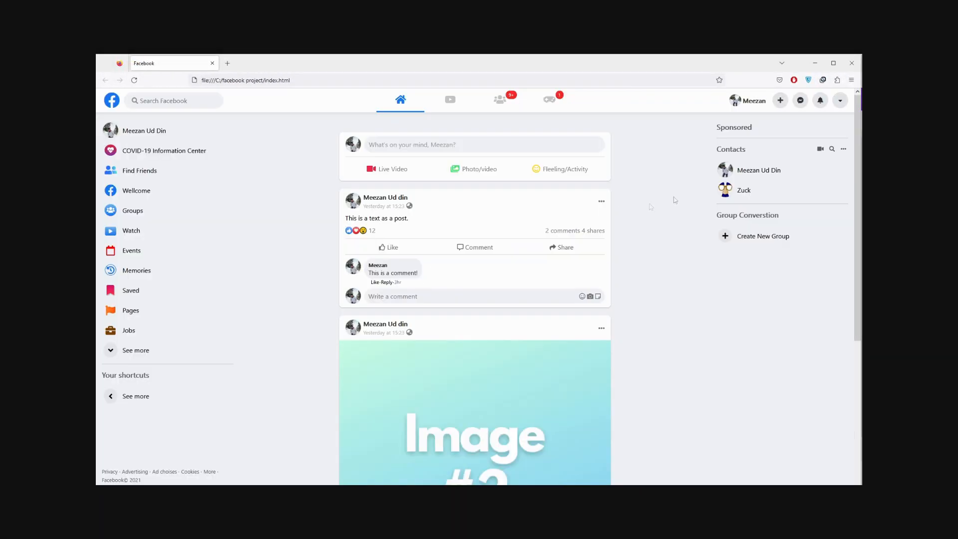
pyautogui.click(839, 100)
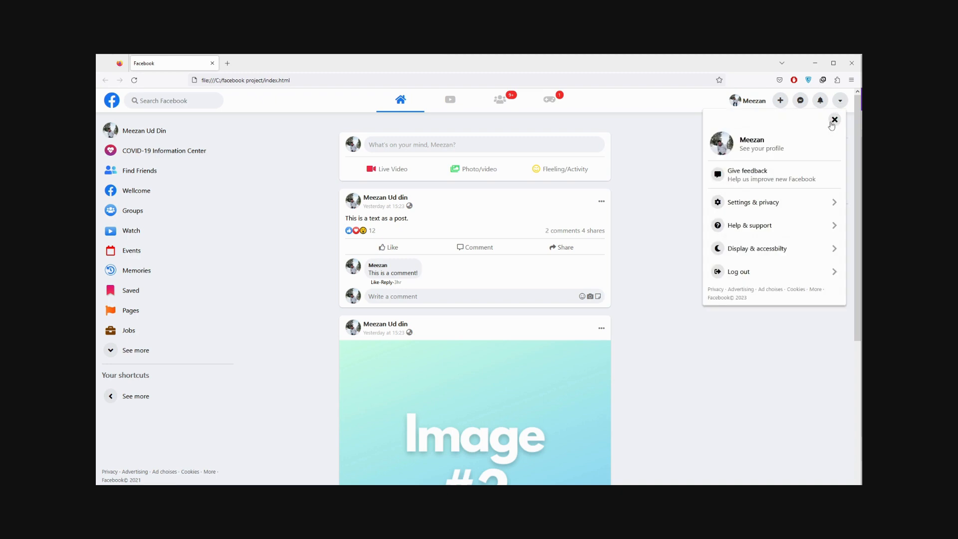
pyautogui.click(835, 120)
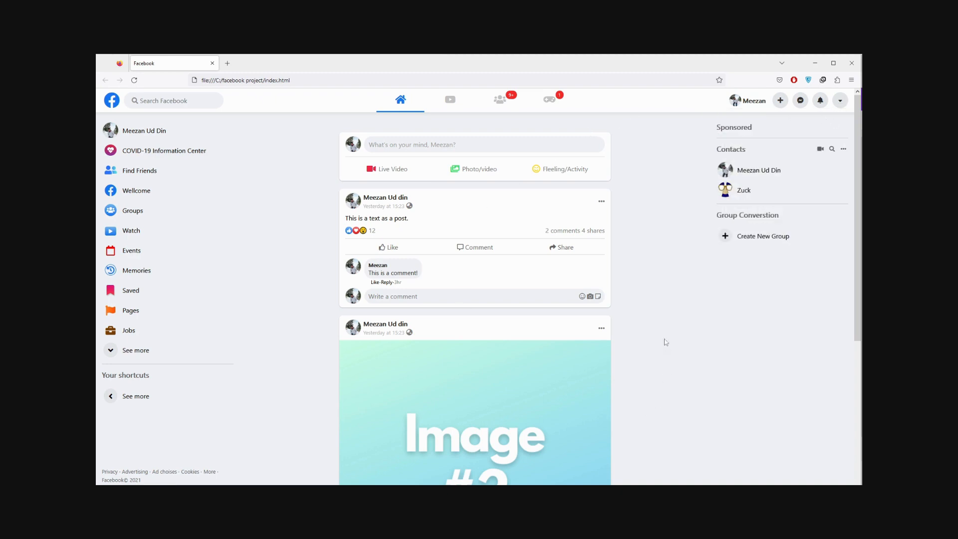
pyautogui.press('F12')
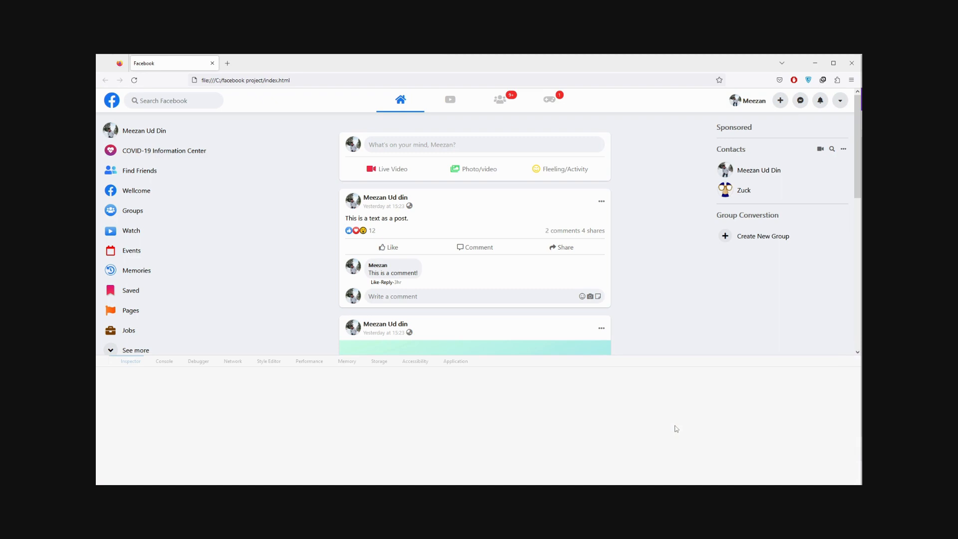
# Preview the clone in Responsive Design Mode on a Galaxy Note screen and toggle its account menu.
pyautogui.click(832, 94)
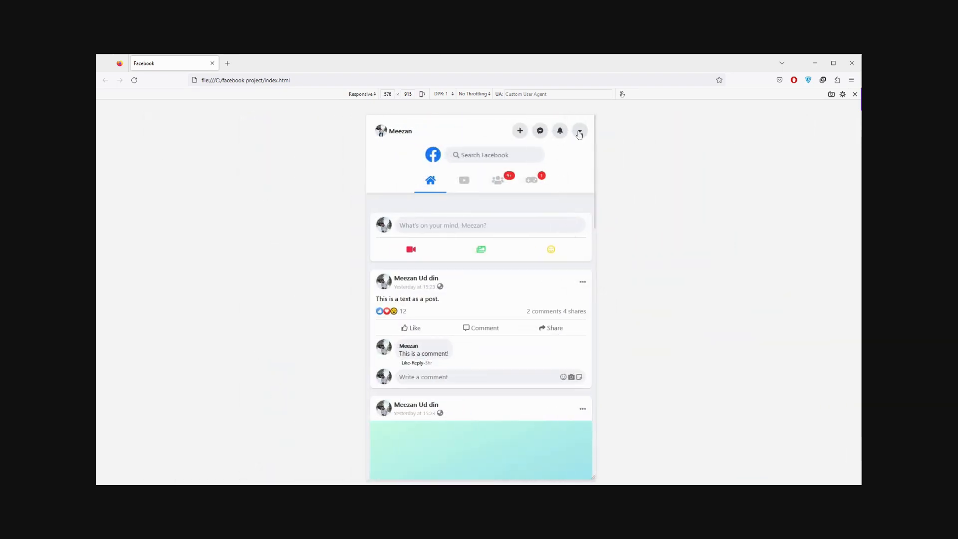
pyautogui.click(579, 130)
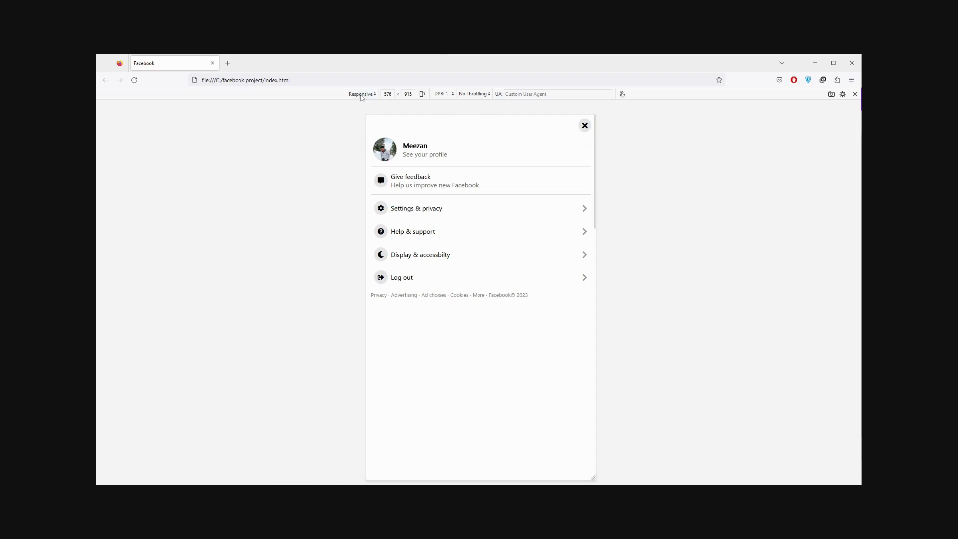
pyautogui.click(361, 94)
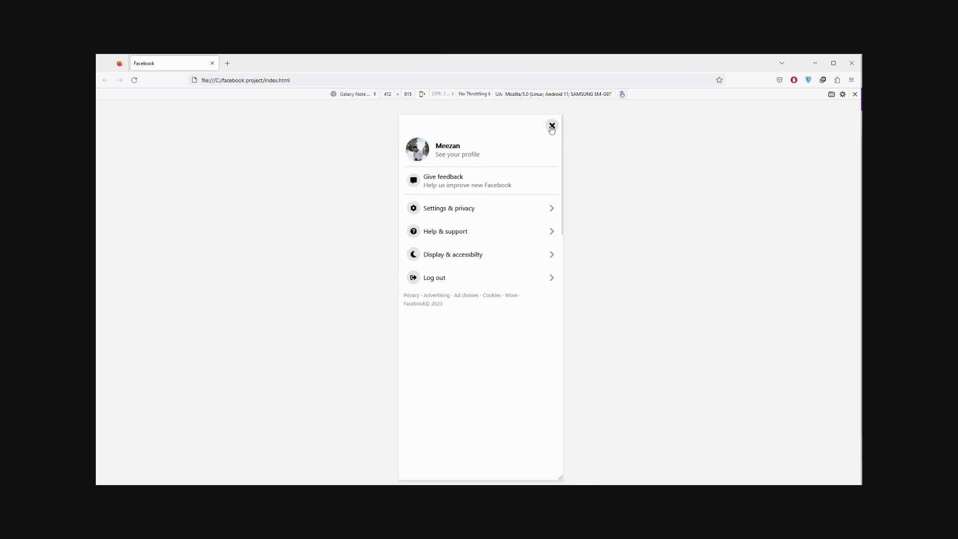
pyautogui.click(551, 127)
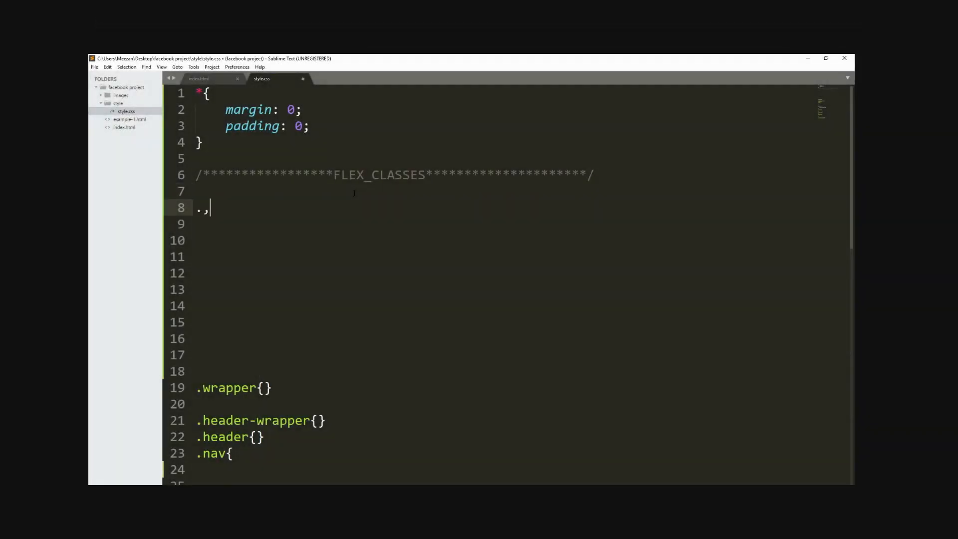
# Write .flex{display:flex;} and a .fd-row{flex-direction: row;} rule under FLEX_CLASSES.
pyautogui.write('flex{')
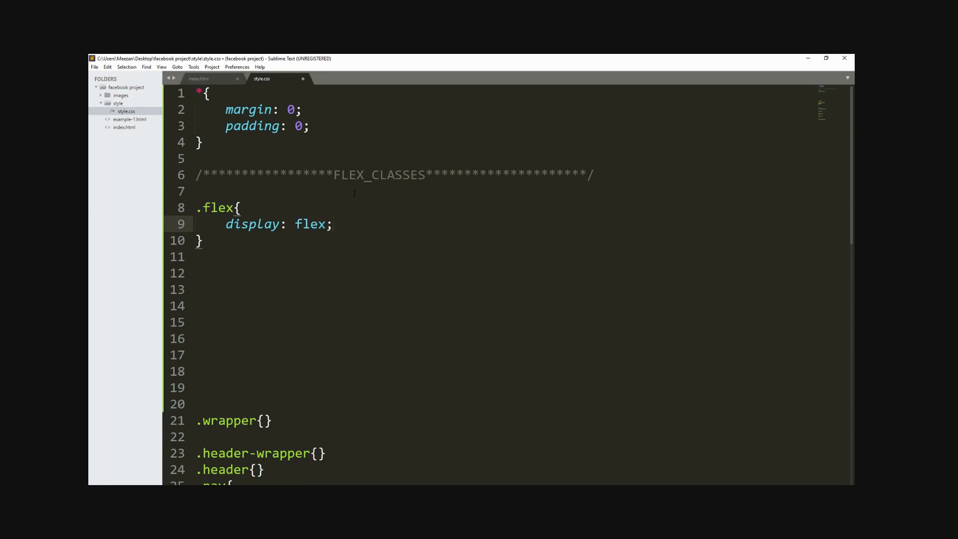
pyautogui.click(199, 77)
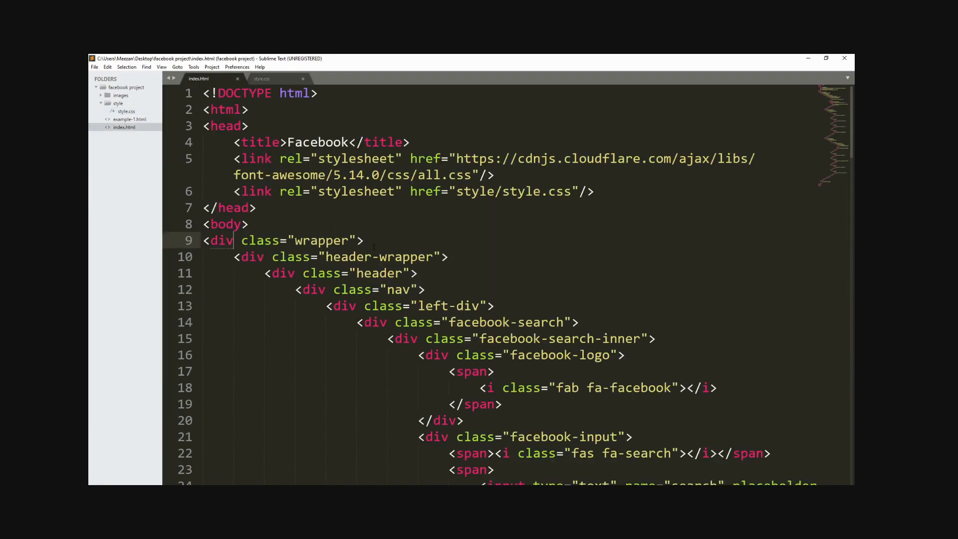
pyautogui.click(261, 78)
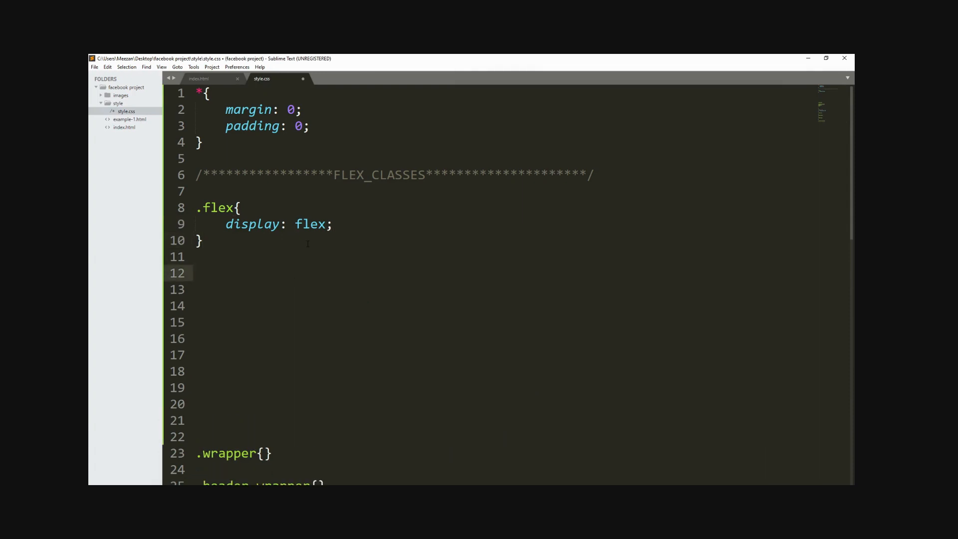
pyautogui.write('.fd-row{')
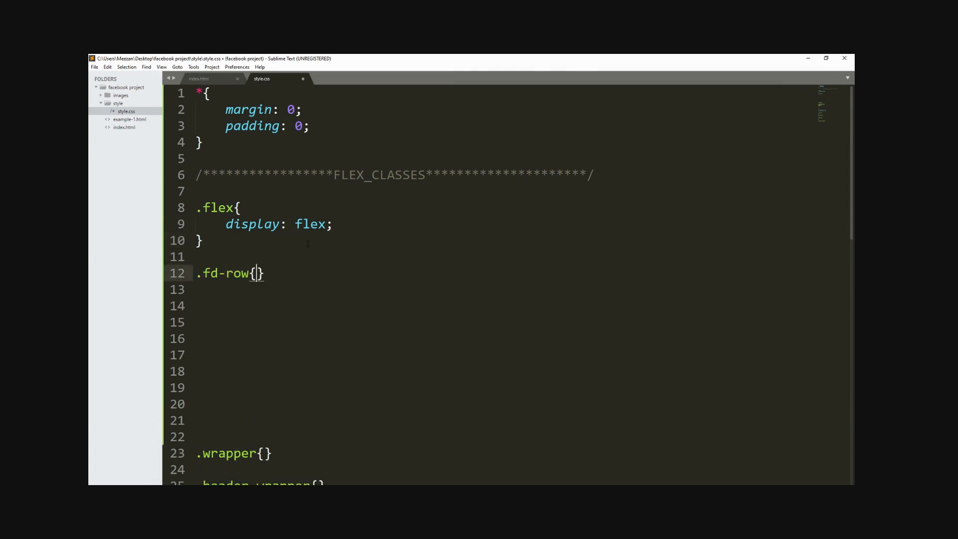
pyautogui.write('flex-direction: row;')
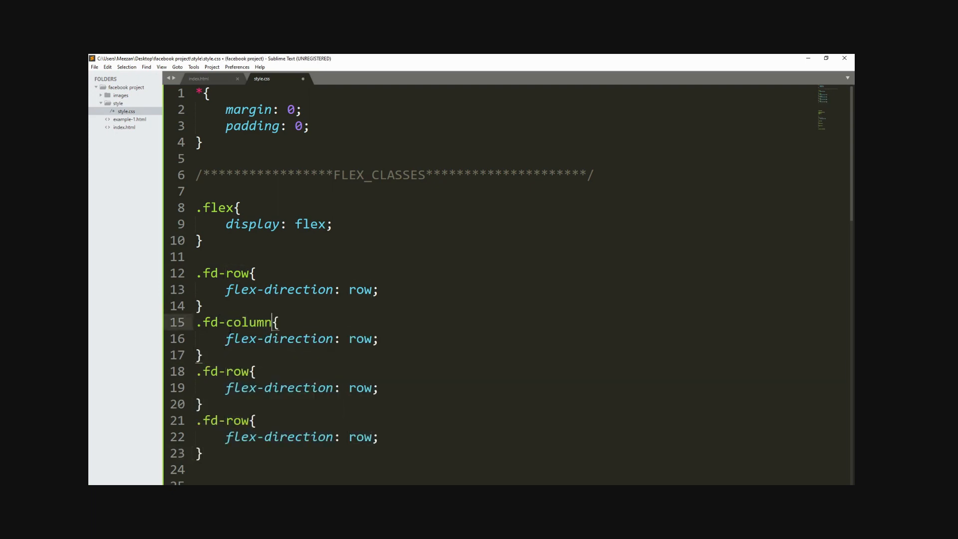
# Edit the duplicated rules to column and row-reverse, then return to the page preview.
pyautogui.write('column')
pyautogui.click(227, 371)
pyautogui.write('-reverse')
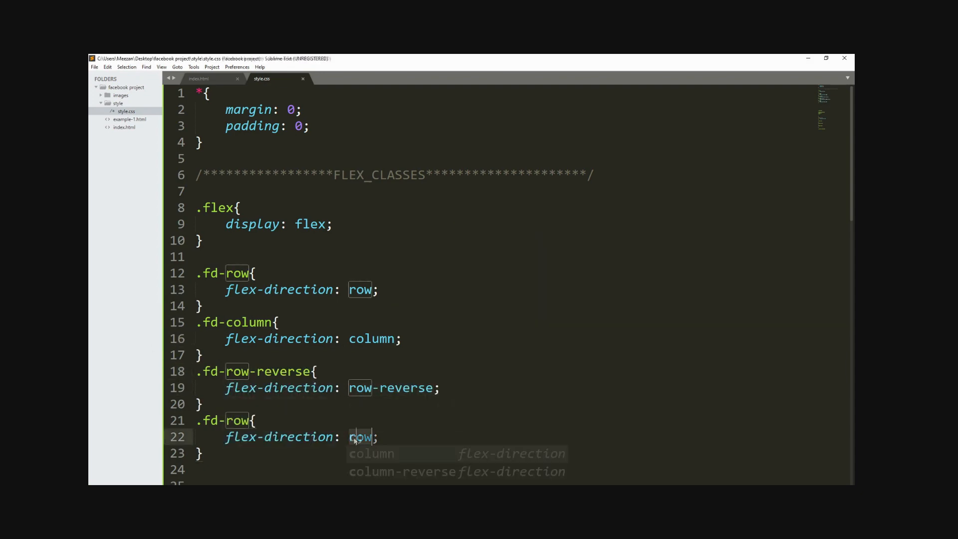
pyautogui.click(199, 78)
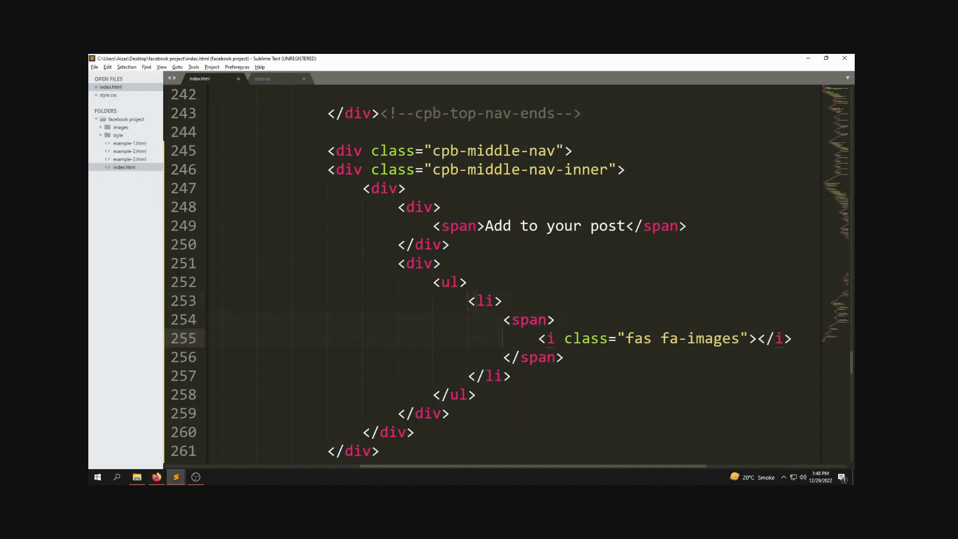
pyautogui.click(156, 477)
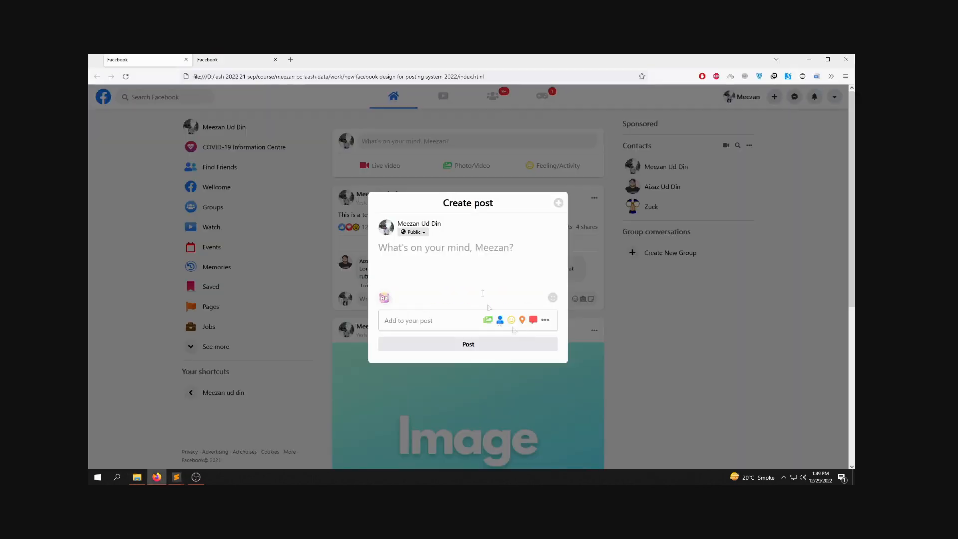